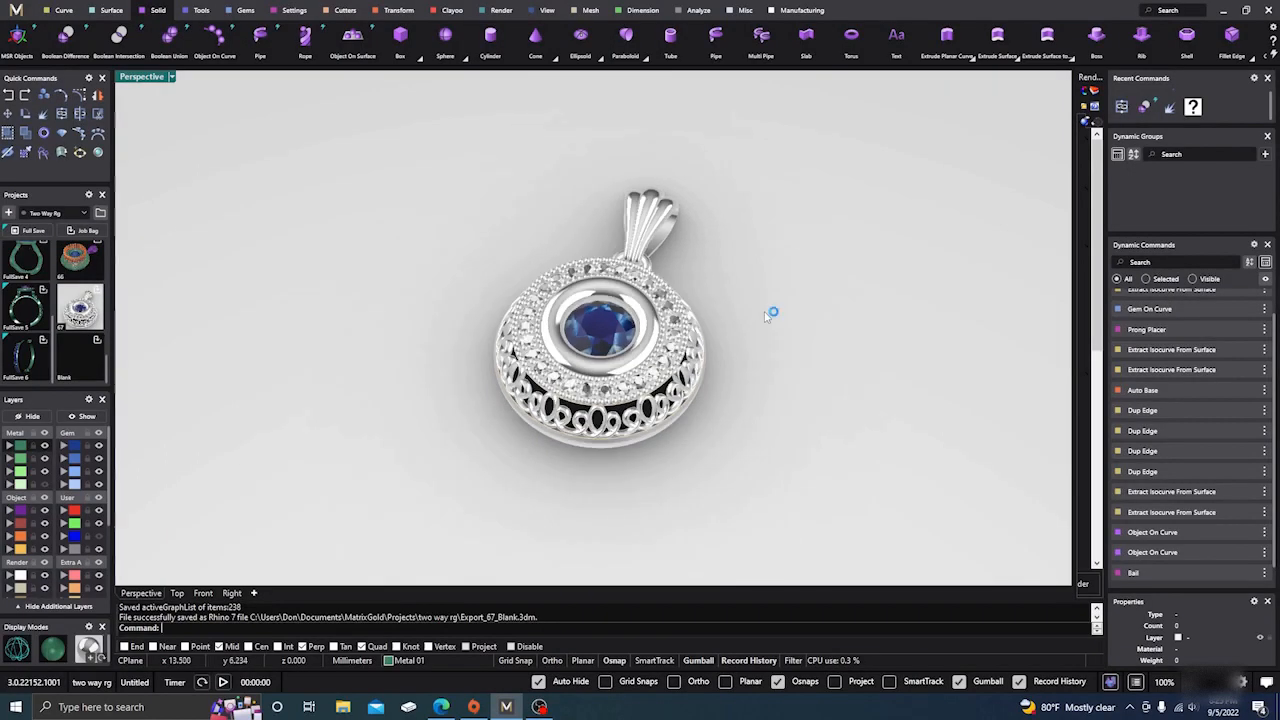
# Step: Orbit the pendant from the front down to a low side view of the openwork loops
pyautogui.moveTo(770, 312); pyautogui.dragTo(736, 276)
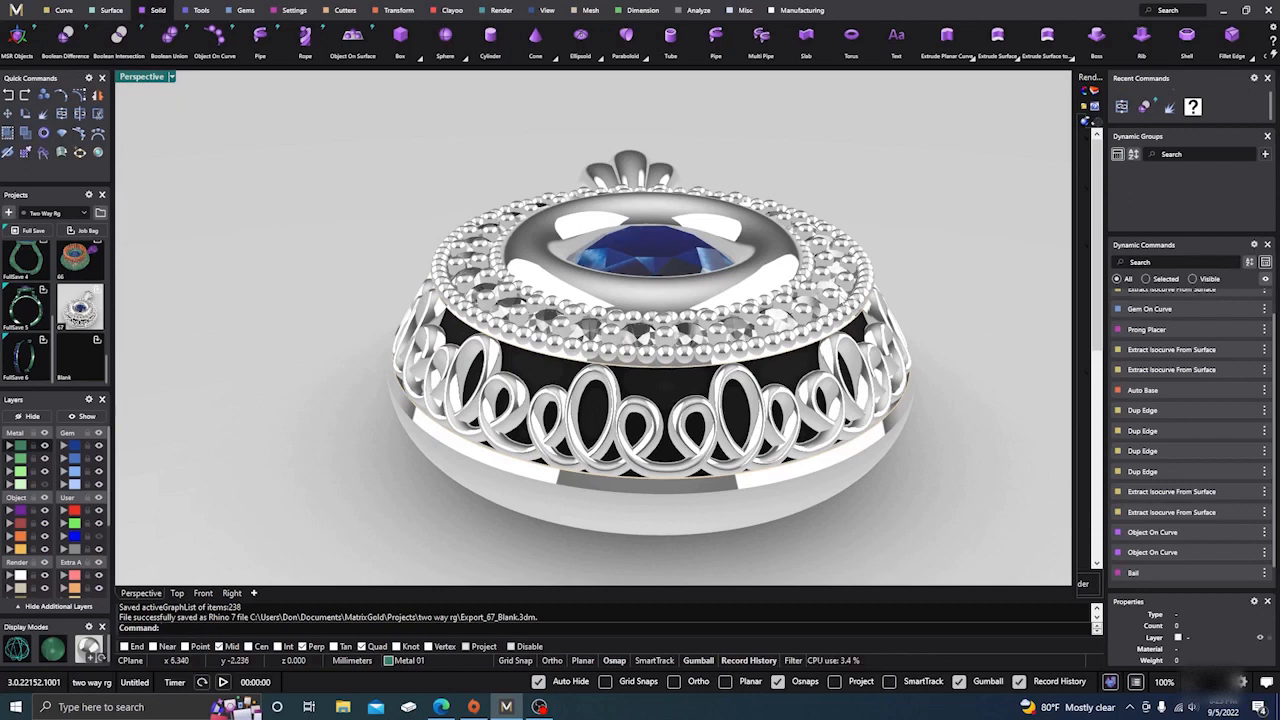
pyautogui.moveTo(820, 290)
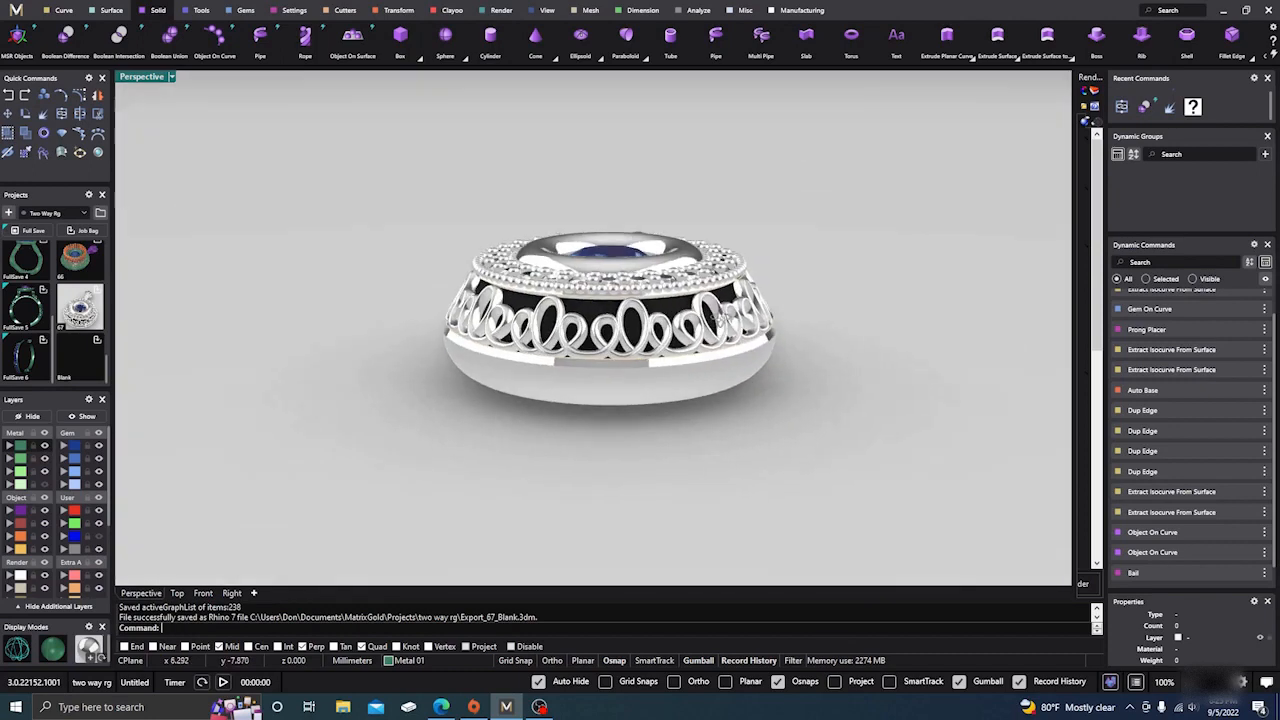
# Step: Orbit between top, low side and three-quarter views to inspect stone, halo, loops and bail, ending facing front
pyautogui.moveTo(600, 300); pyautogui.dragTo(550, 330)
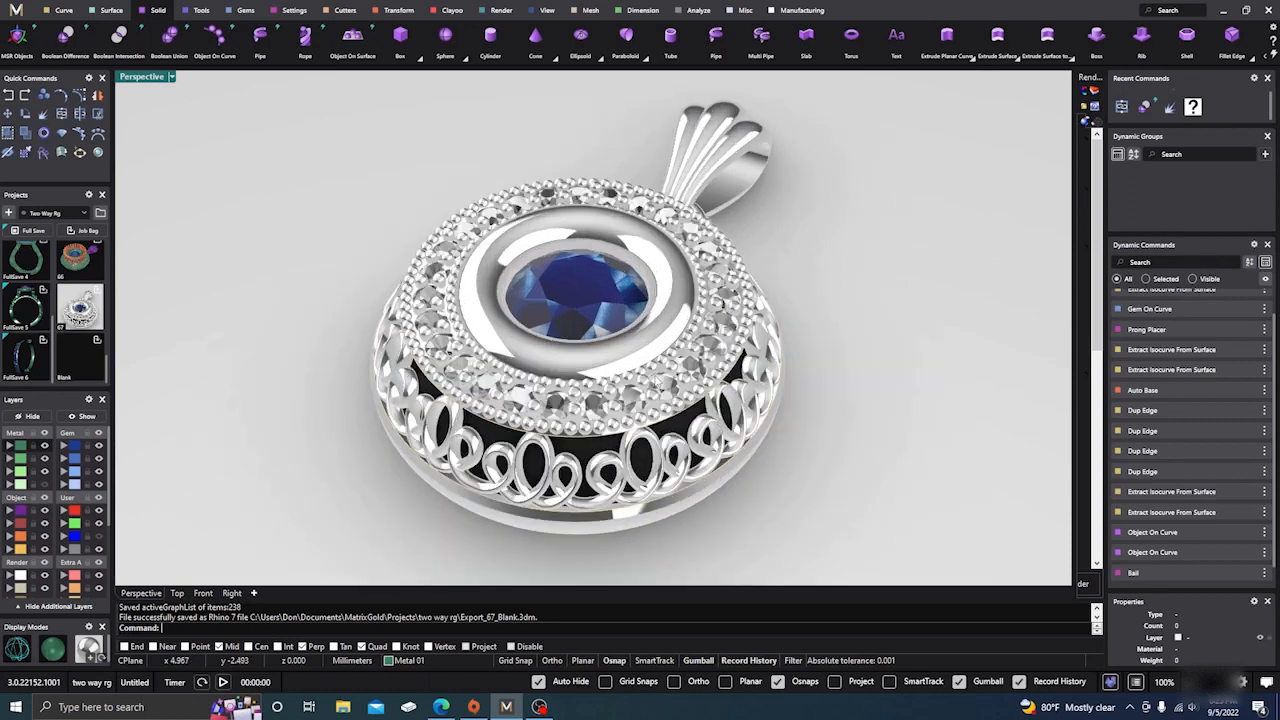
pyautogui.moveTo(600, 350); pyautogui.dragTo(610, 310)
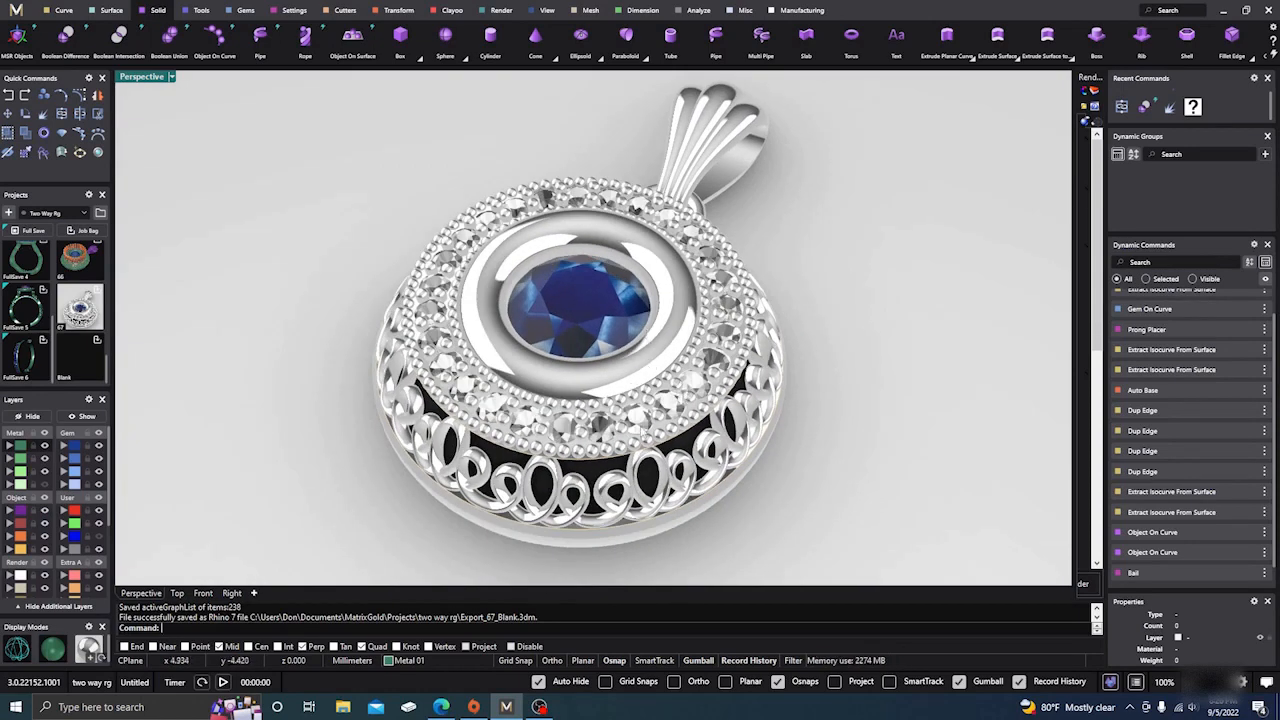
pyautogui.moveTo(600, 350); pyautogui.dragTo(620, 250)
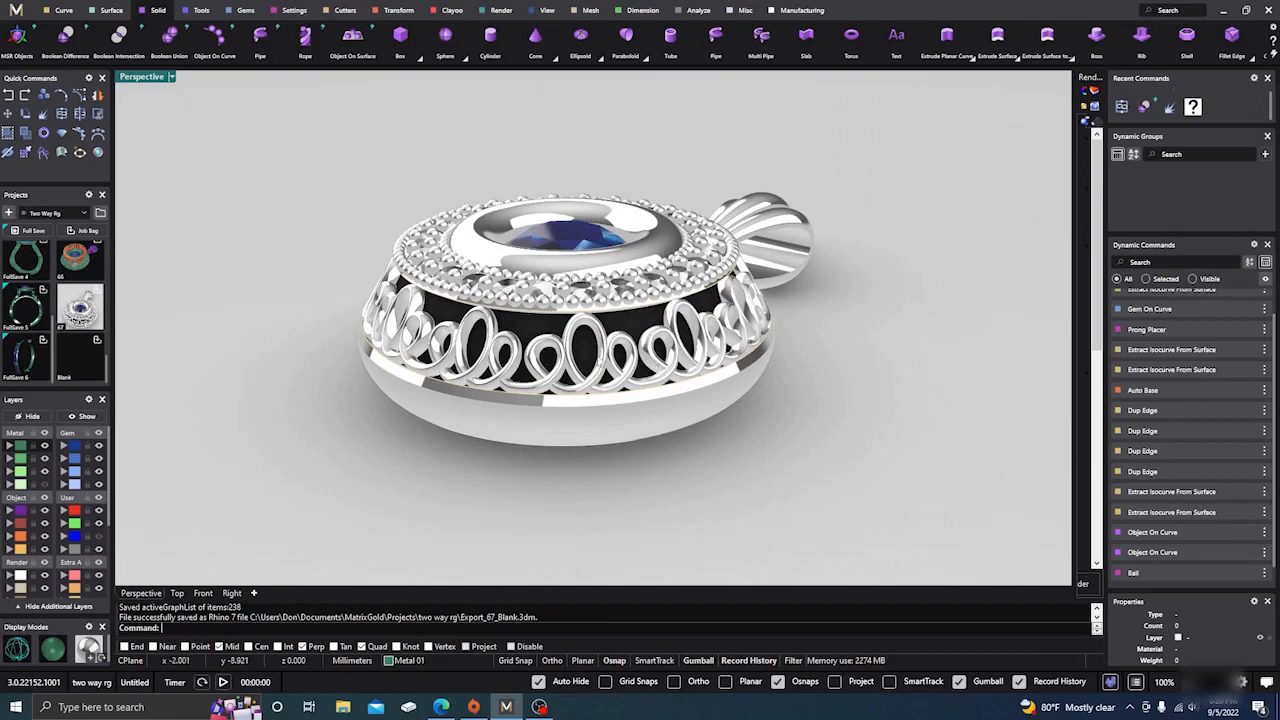
pyautogui.moveTo(600, 350); pyautogui.dragTo(550, 320)
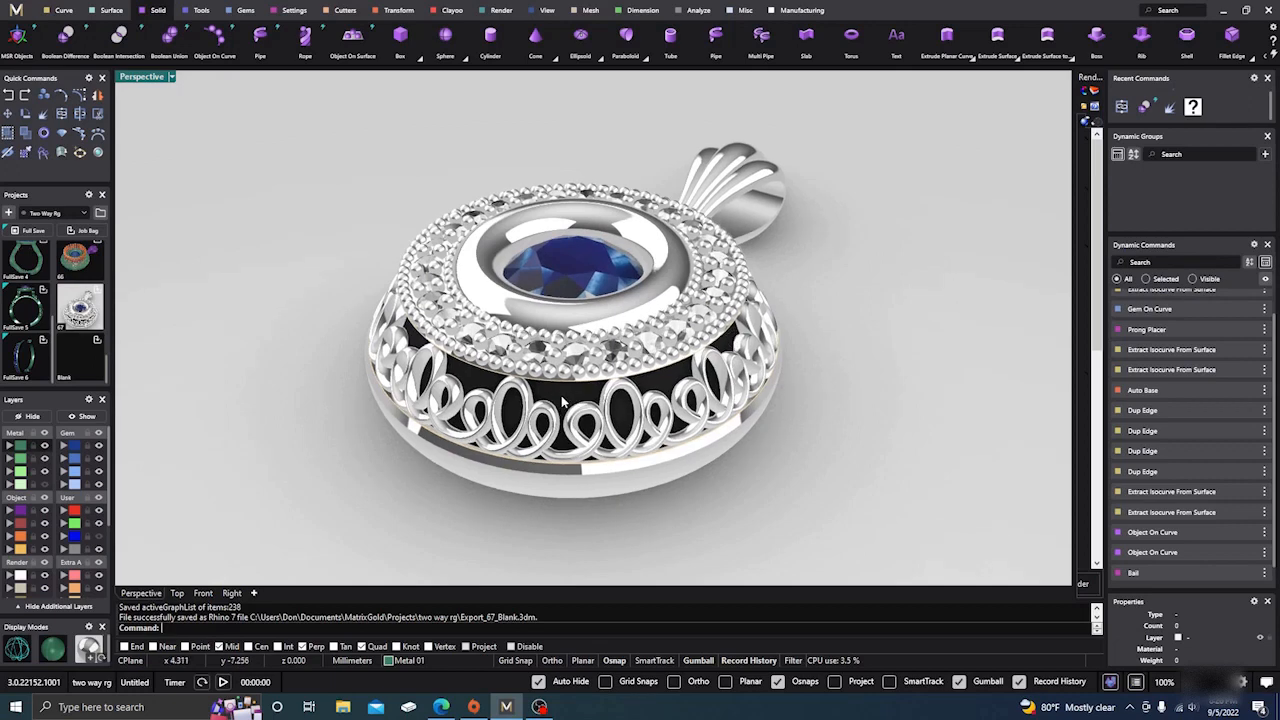
pyautogui.moveTo(570, 350); pyautogui.dragTo(576, 380)
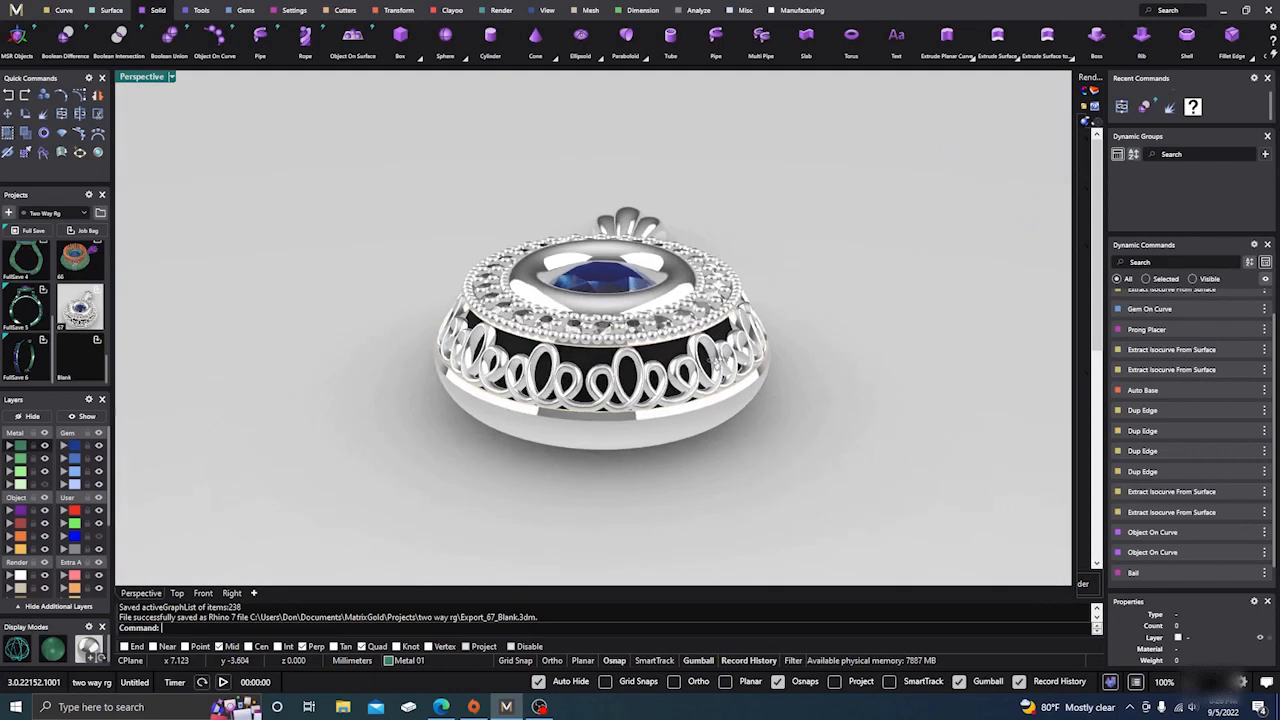
pyautogui.moveTo(420, 302)
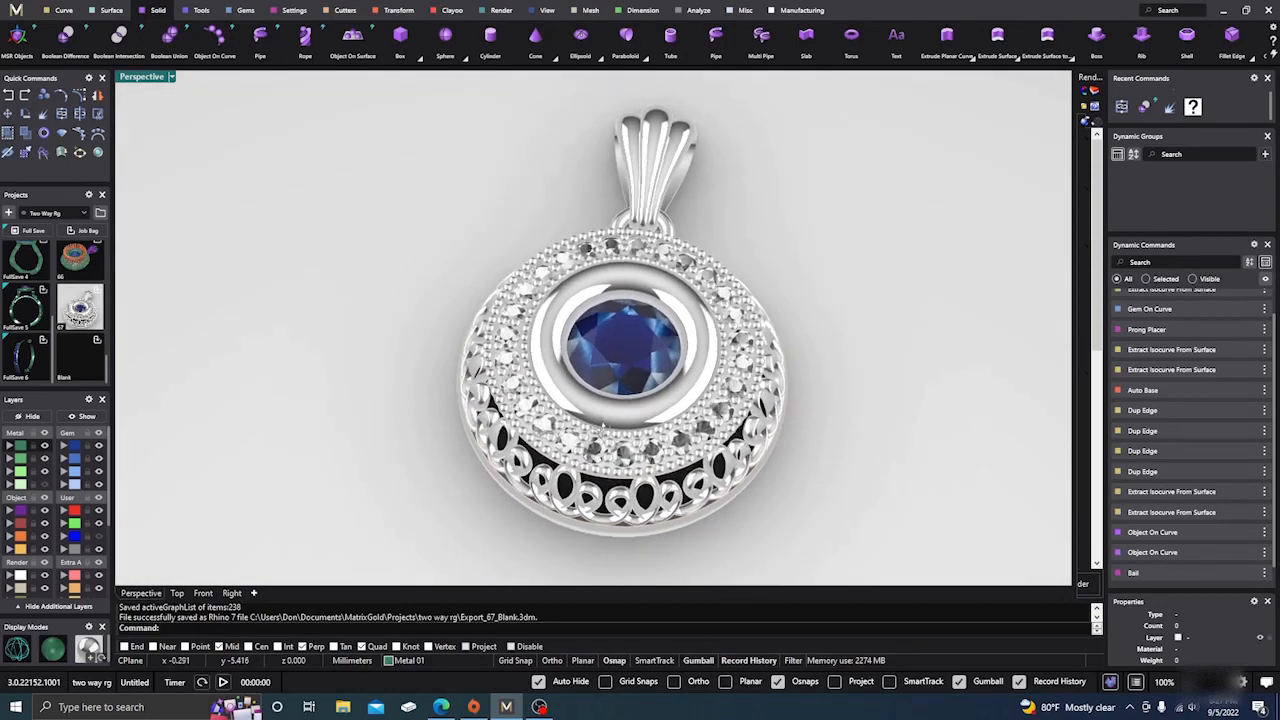
pyautogui.moveTo(600, 350); pyautogui.dragTo(576, 376)
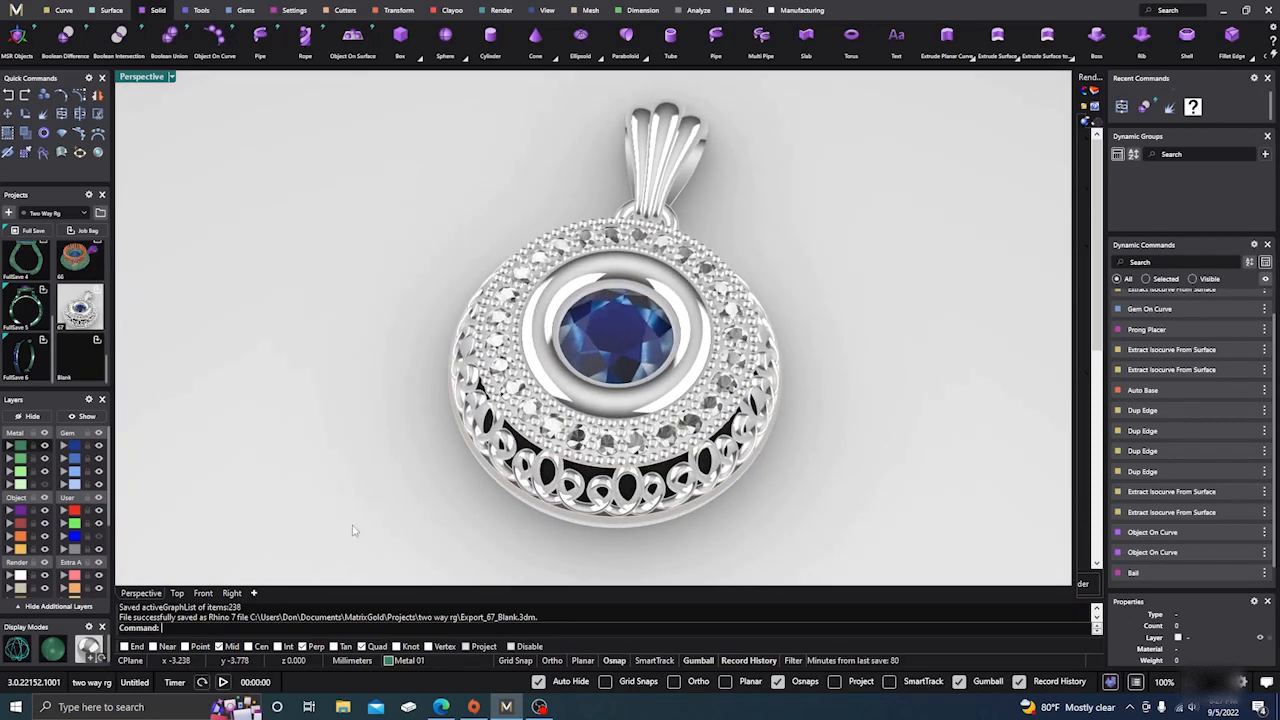
pyautogui.moveTo(332, 470)
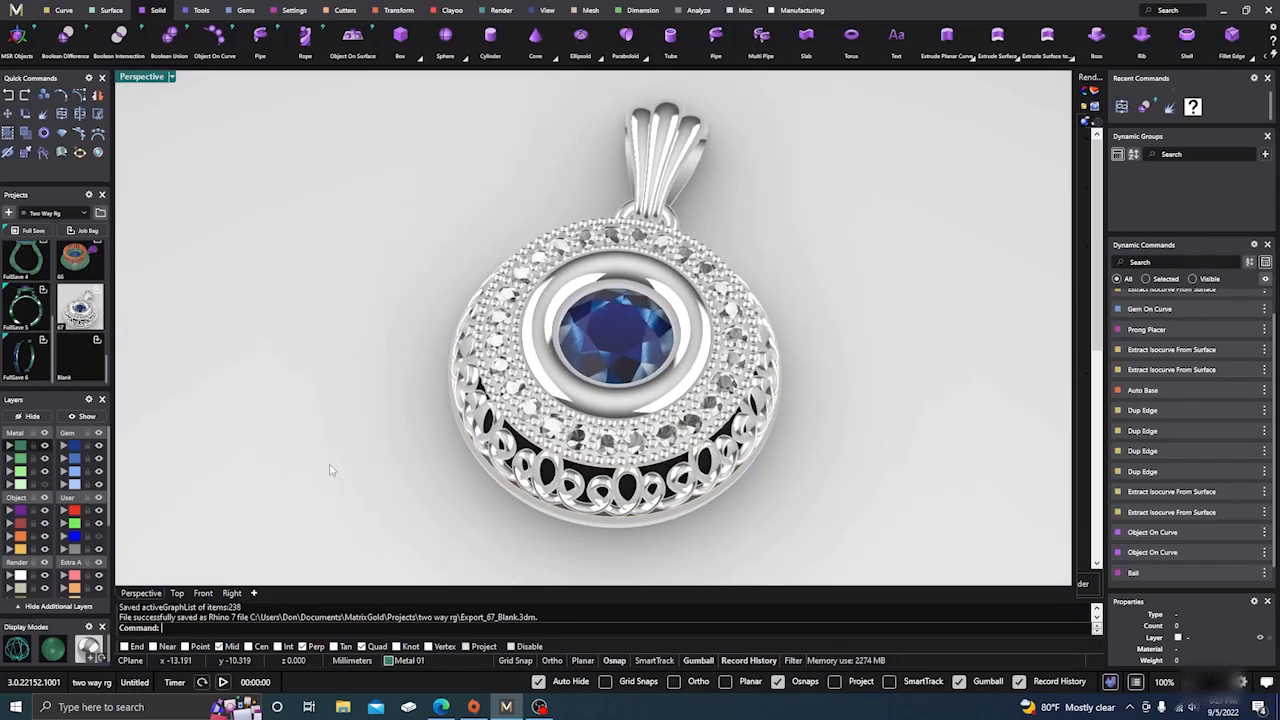